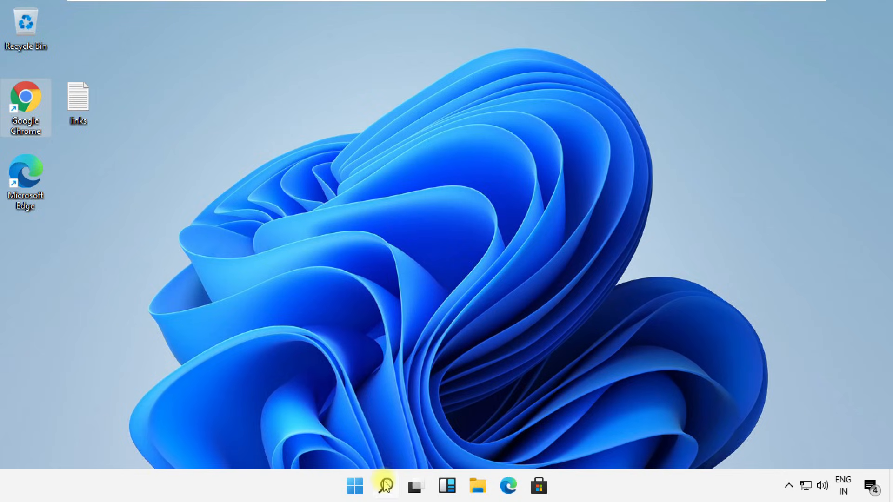
# Switch Control Panel's view to Large icons and scroll down to the Sound item.
pyautogui.click(385, 485)
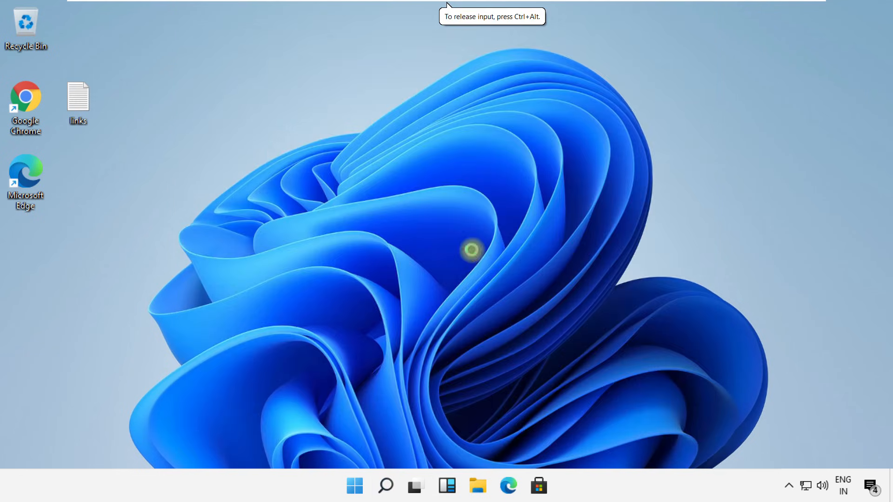
pyautogui.click(538, 485)
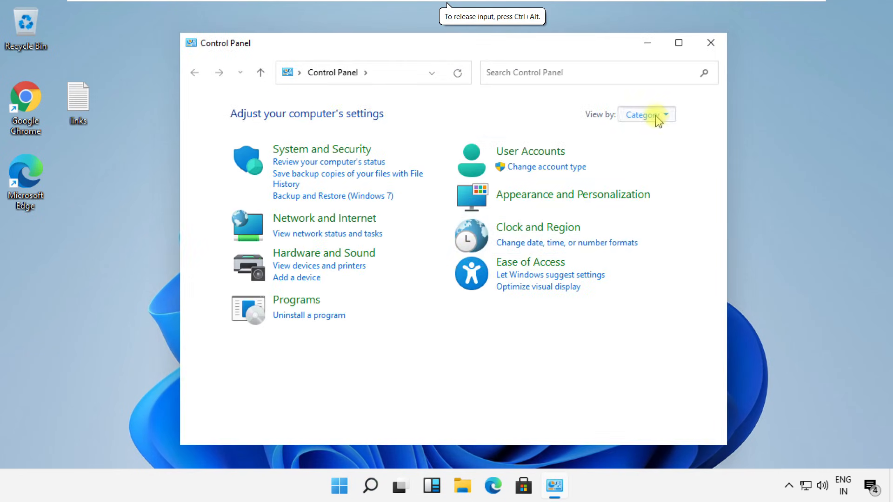
pyautogui.click(646, 114)
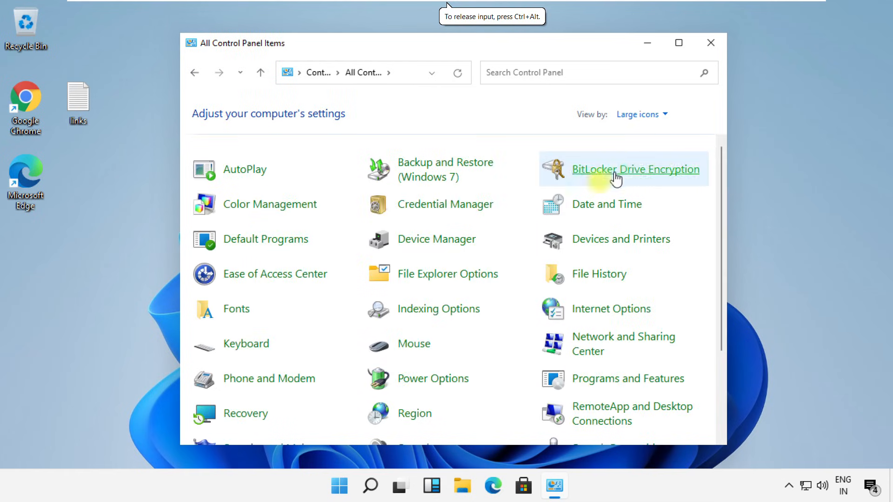
pyautogui.scroll(-3)
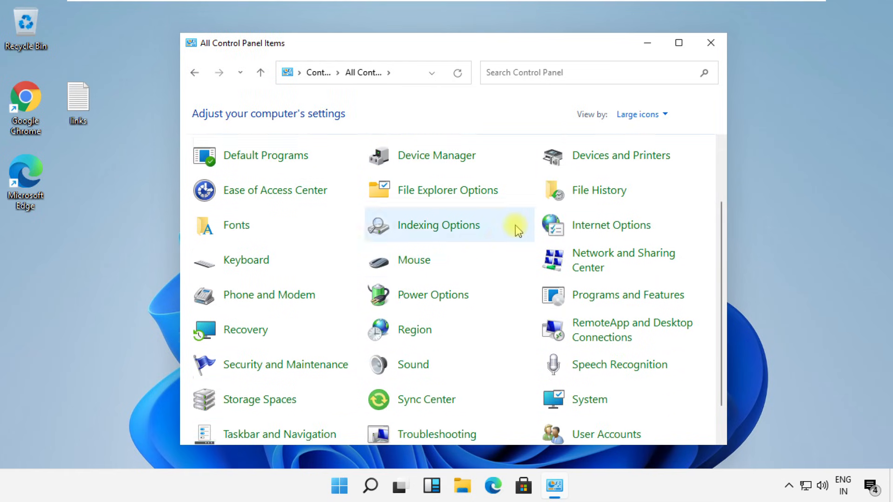
pyautogui.scroll(-3)
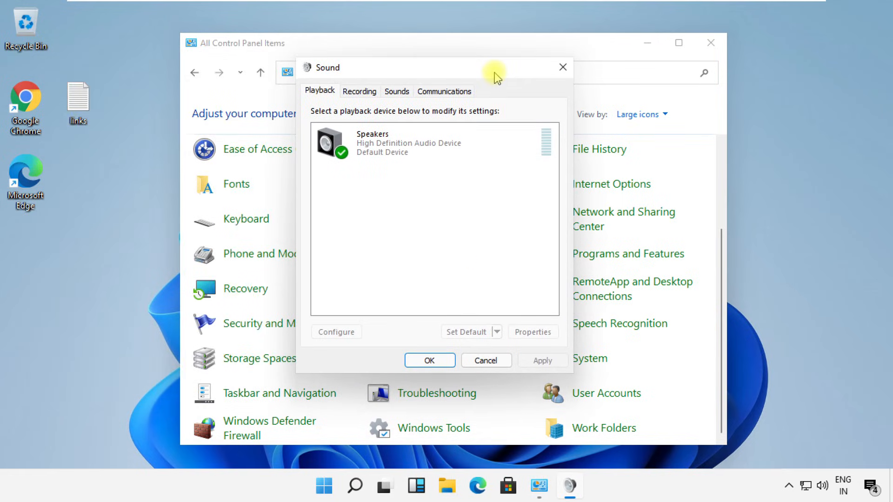
# Disable and re-enable the Speakers device, then open its Properties.
pyautogui.click(414, 142)
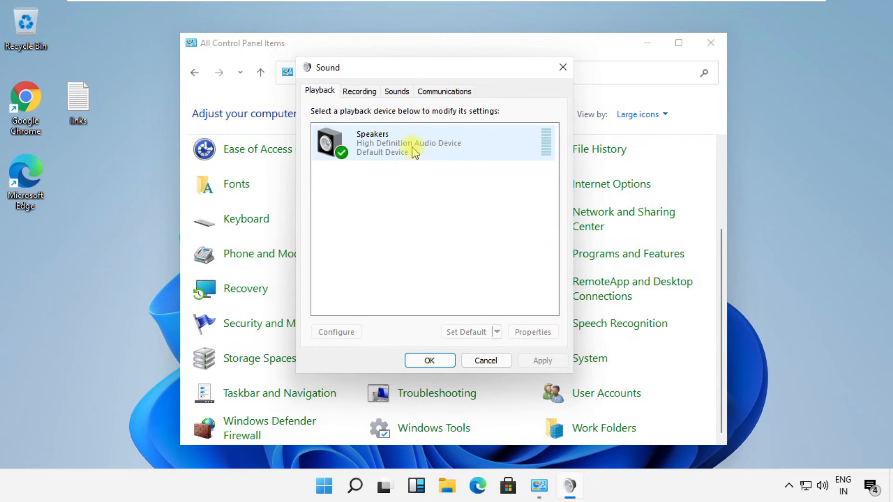
pyautogui.rightClick(414, 143)
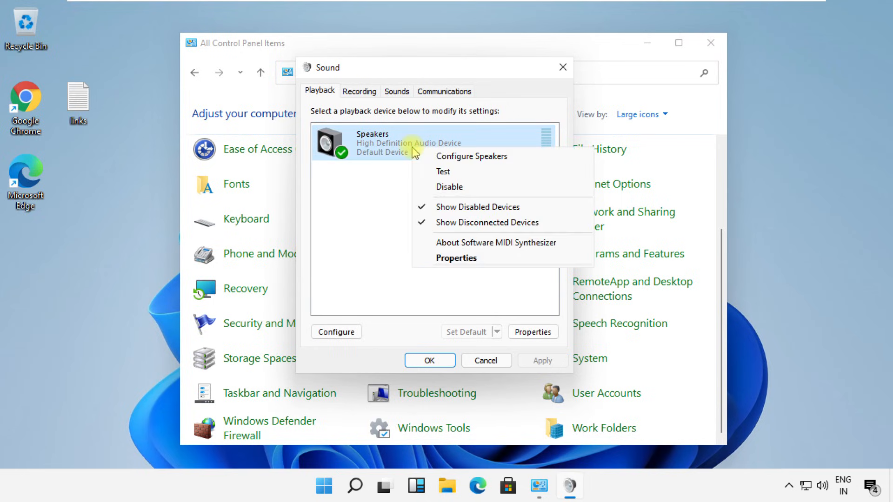
pyautogui.click(449, 187)
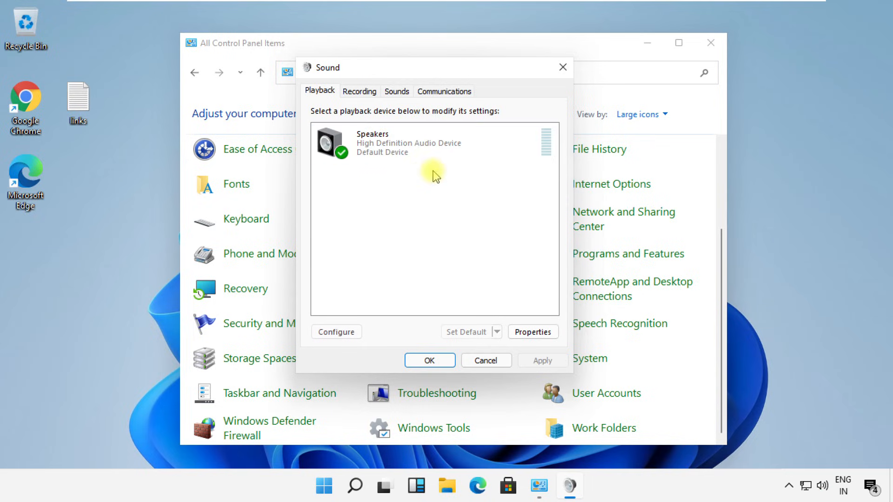
pyautogui.moveTo(421, 183)
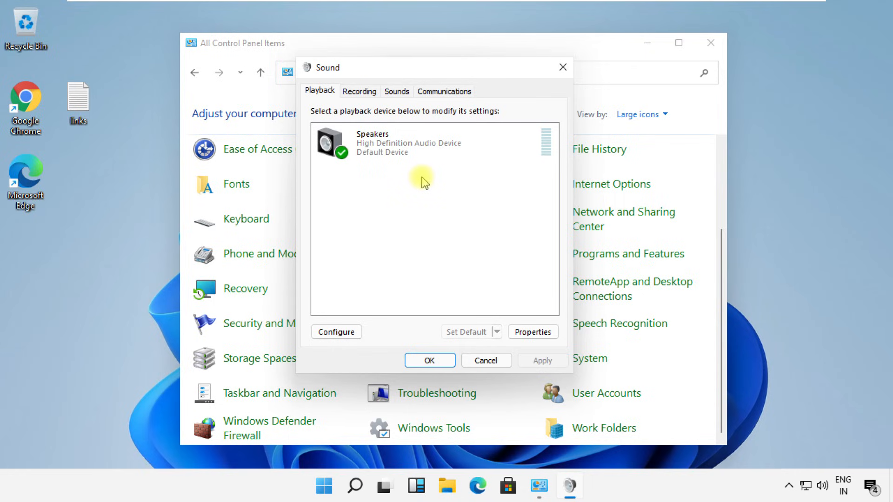
pyautogui.moveTo(480, 214)
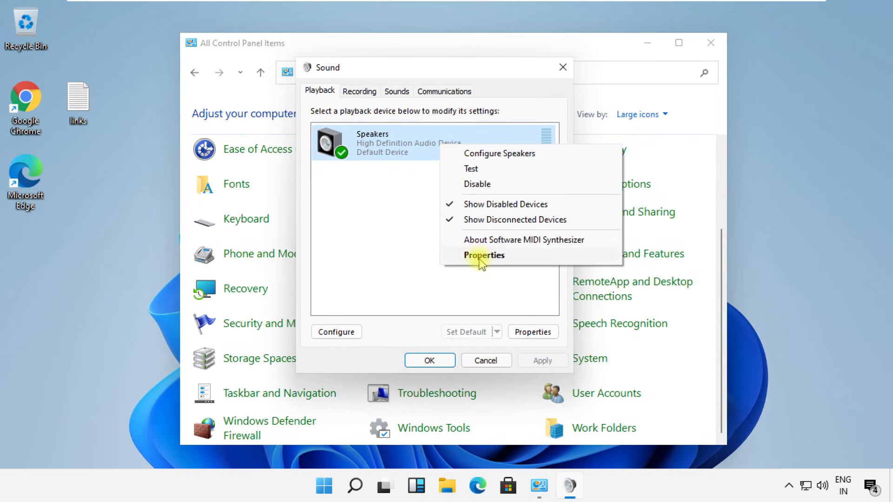
pyautogui.click(484, 255)
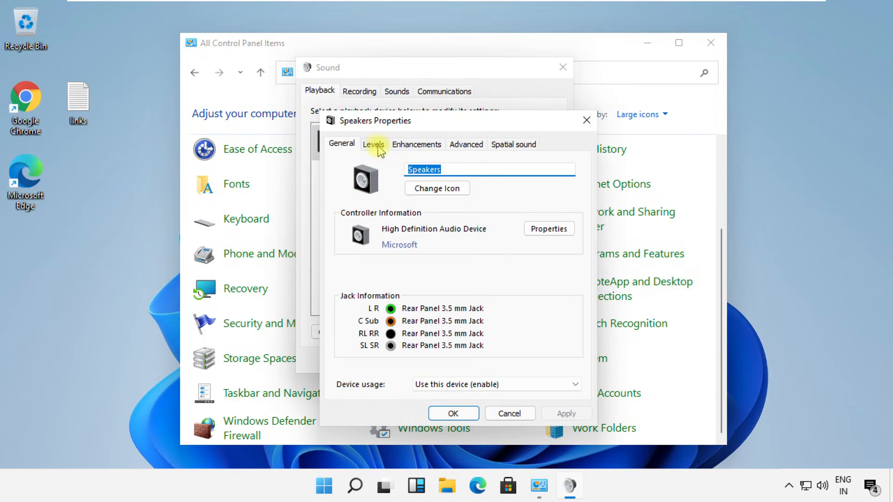
# Unmute Speakers on the Levels tab, tick Disable all enhancements, and confirm with OK.
pyautogui.click(373, 144)
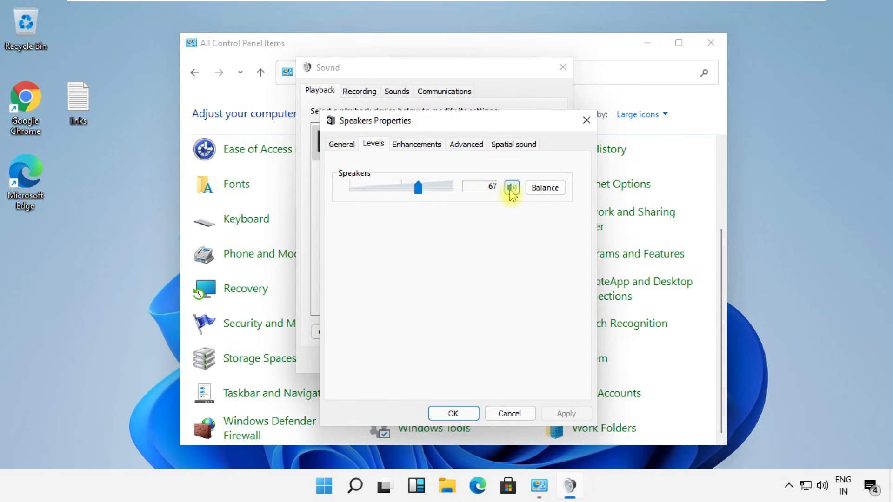
pyautogui.click(416, 144)
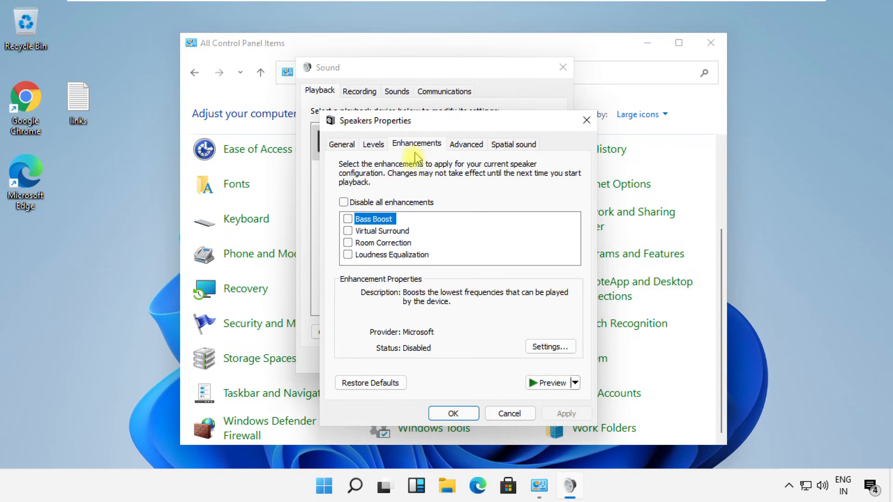
pyautogui.click(344, 202)
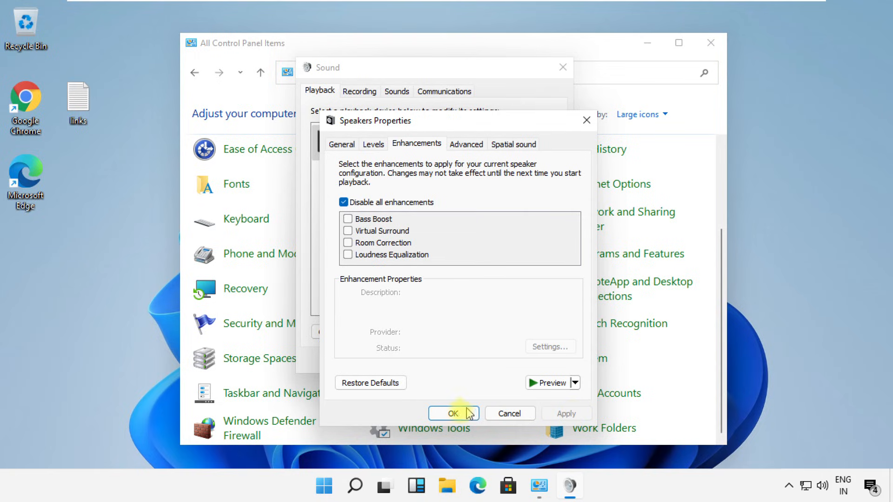
pyautogui.click(452, 413)
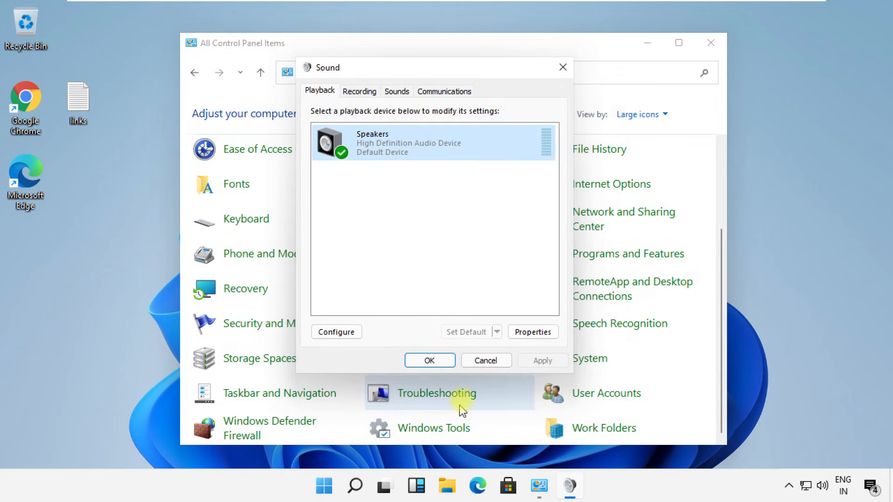
# Dismiss the Sound dialog with OK and close the Control Panel window.
pyautogui.click(429, 360)
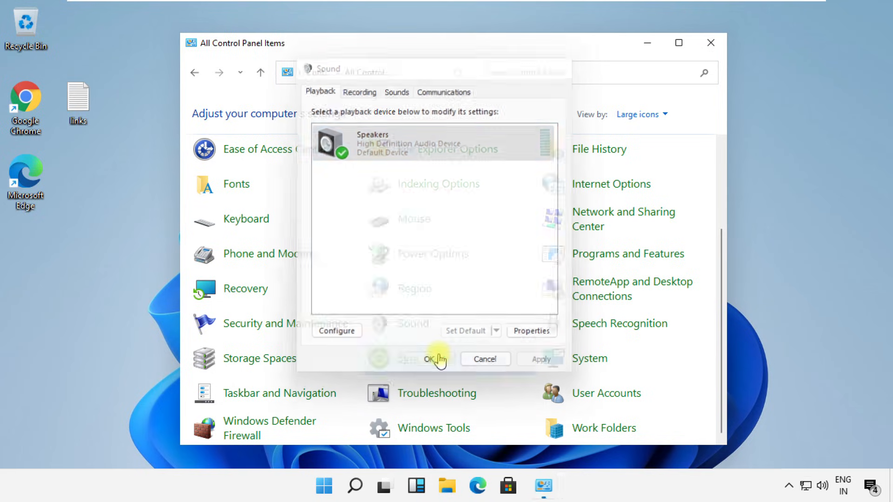
pyautogui.click(433, 359)
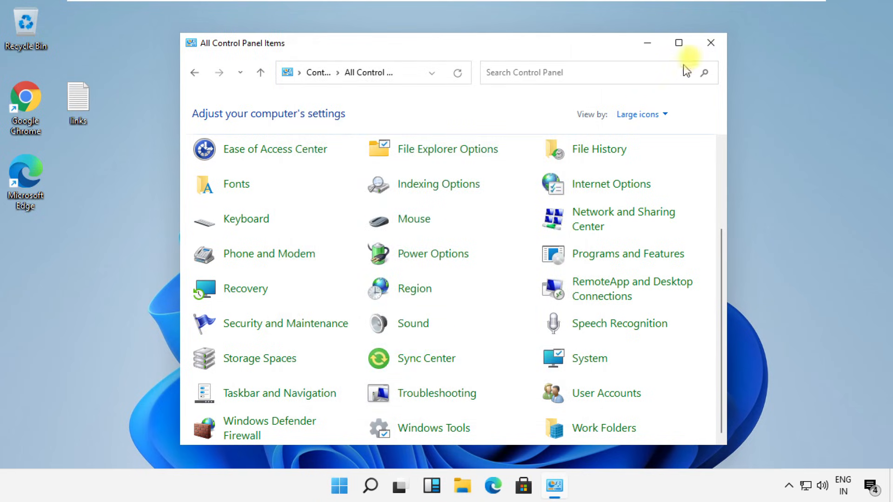
pyautogui.click(710, 42)
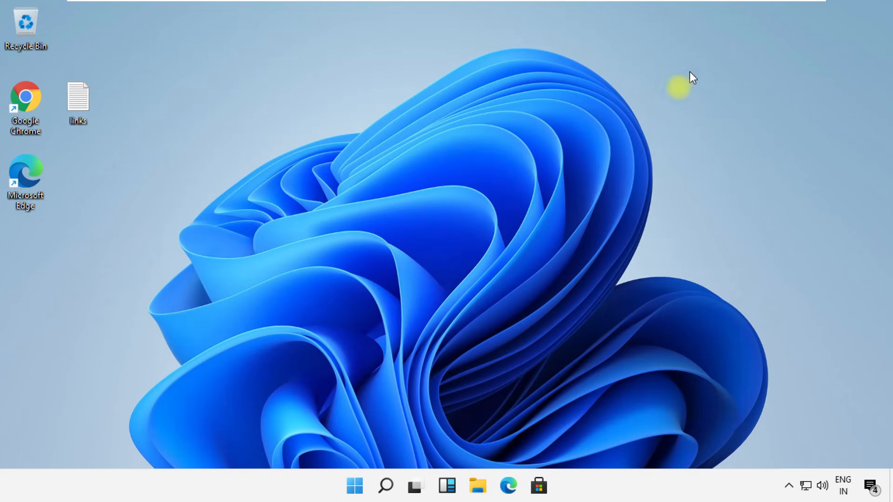